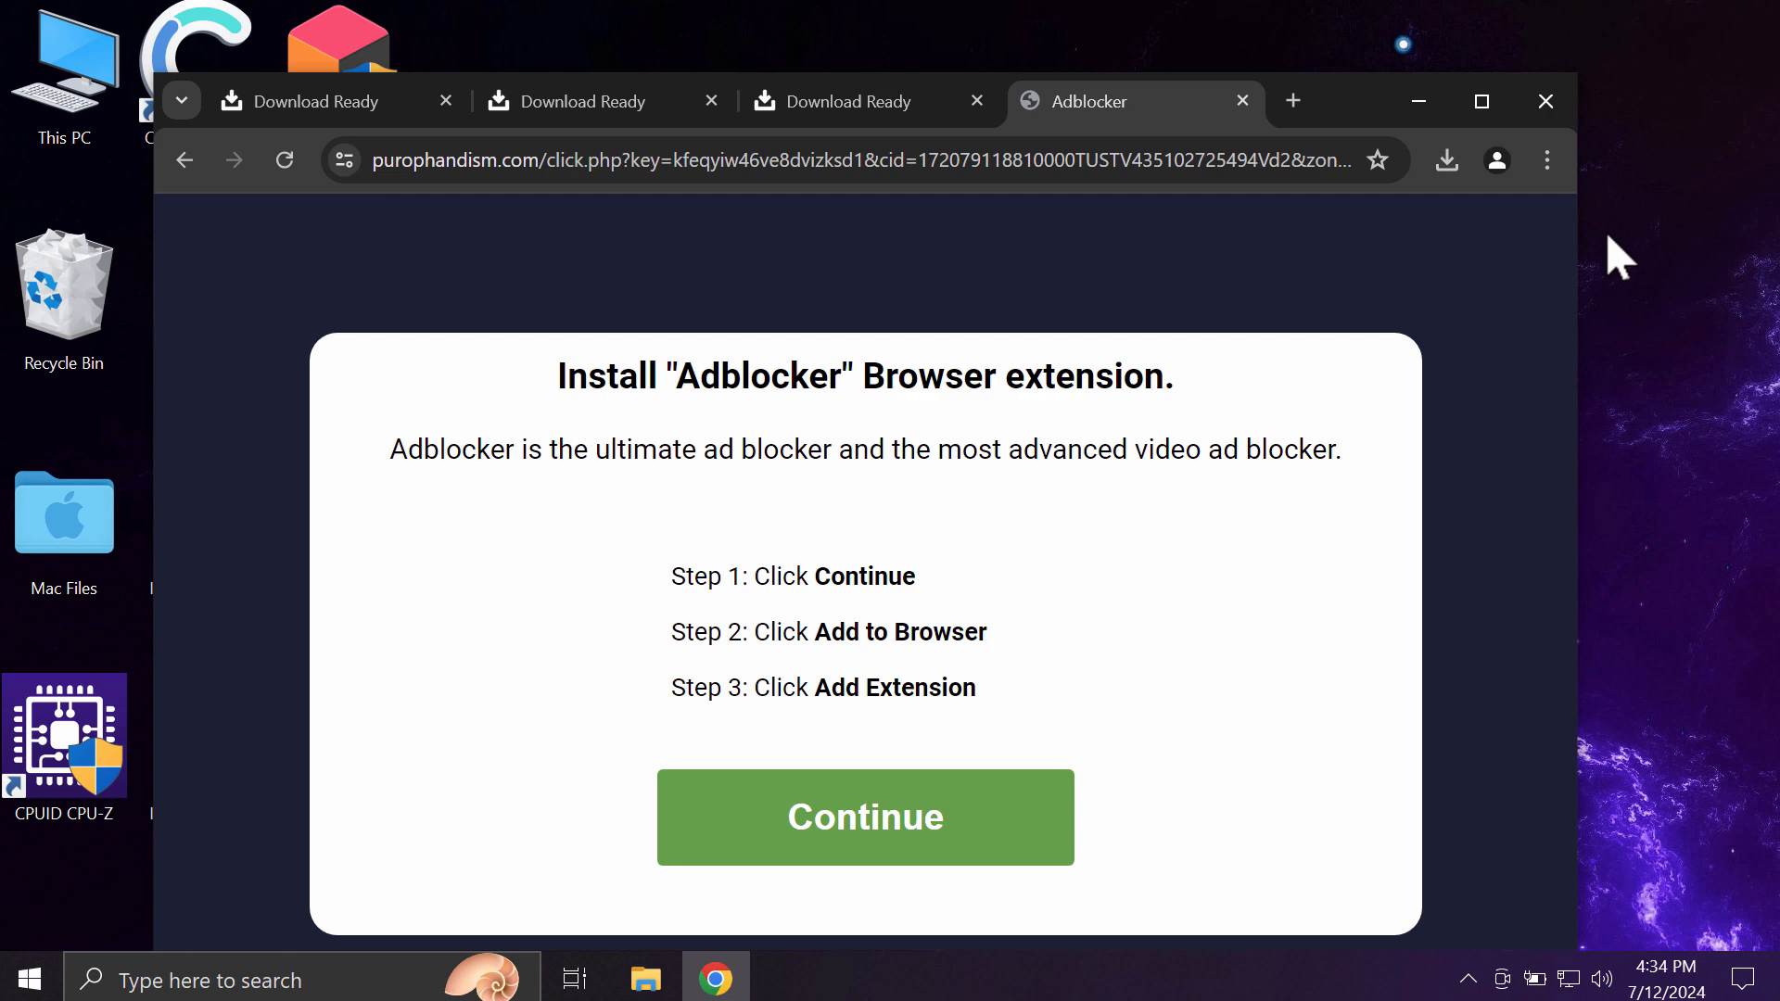
pyautogui.moveTo(1191, 256)
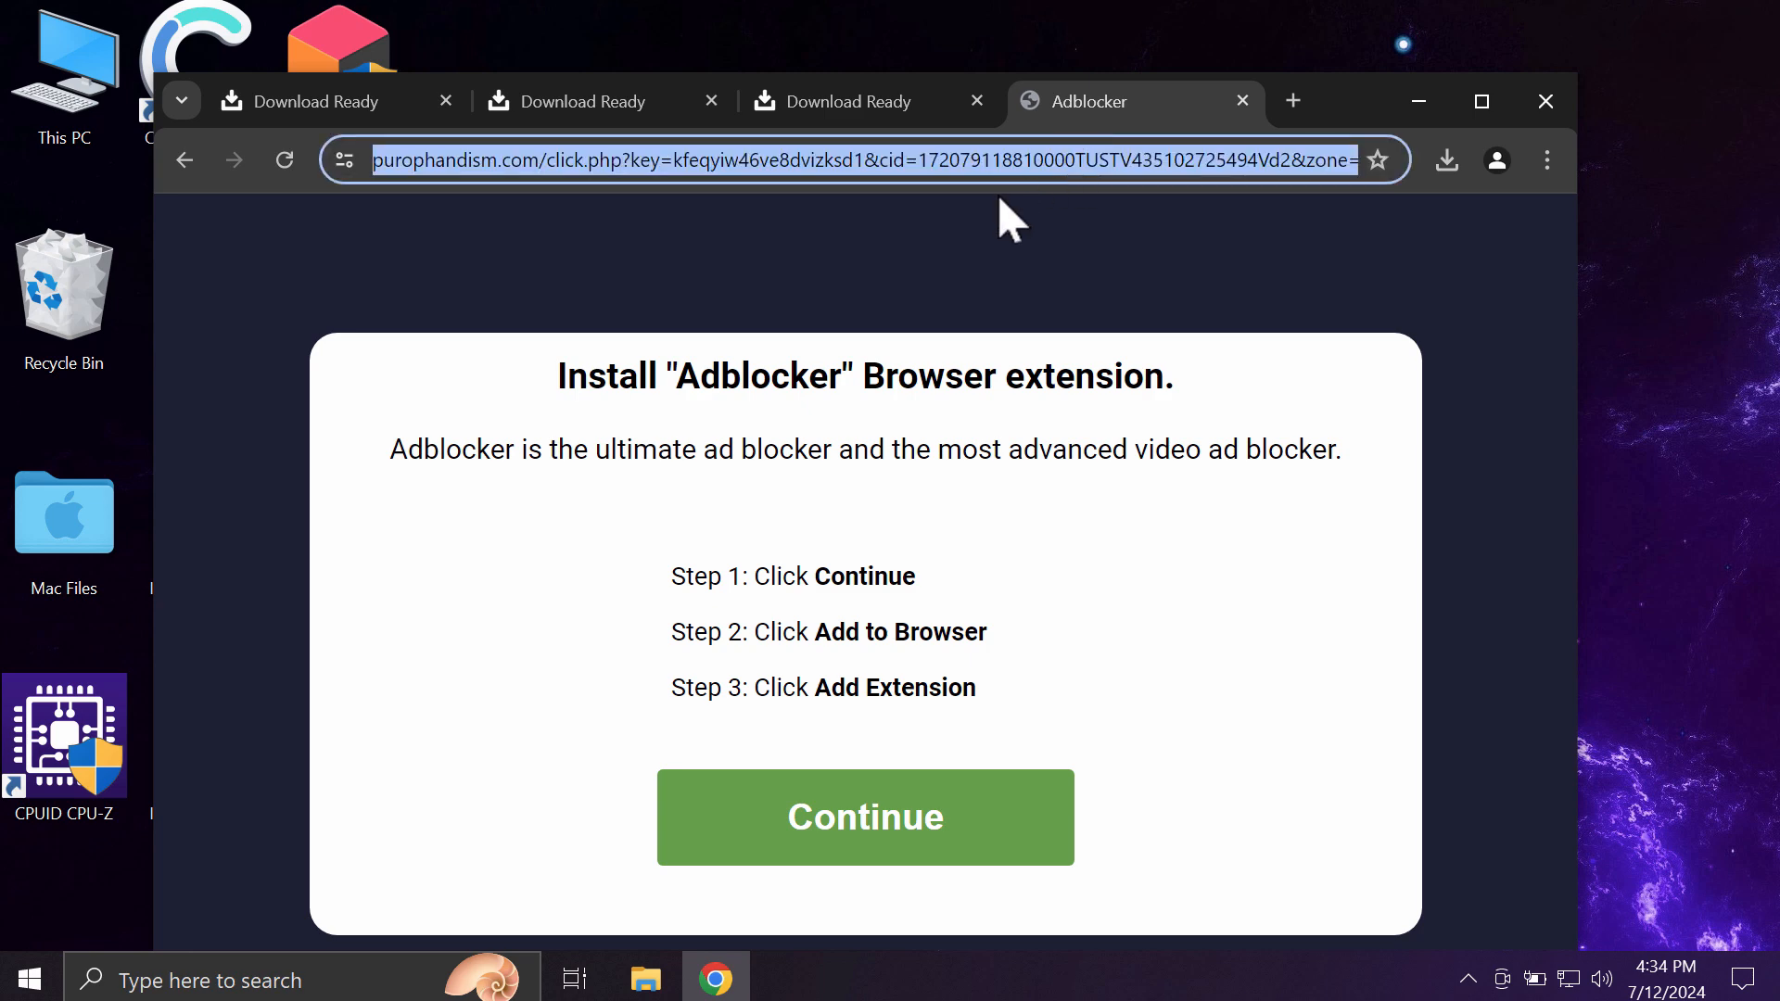
pyautogui.moveTo(1150, 170)
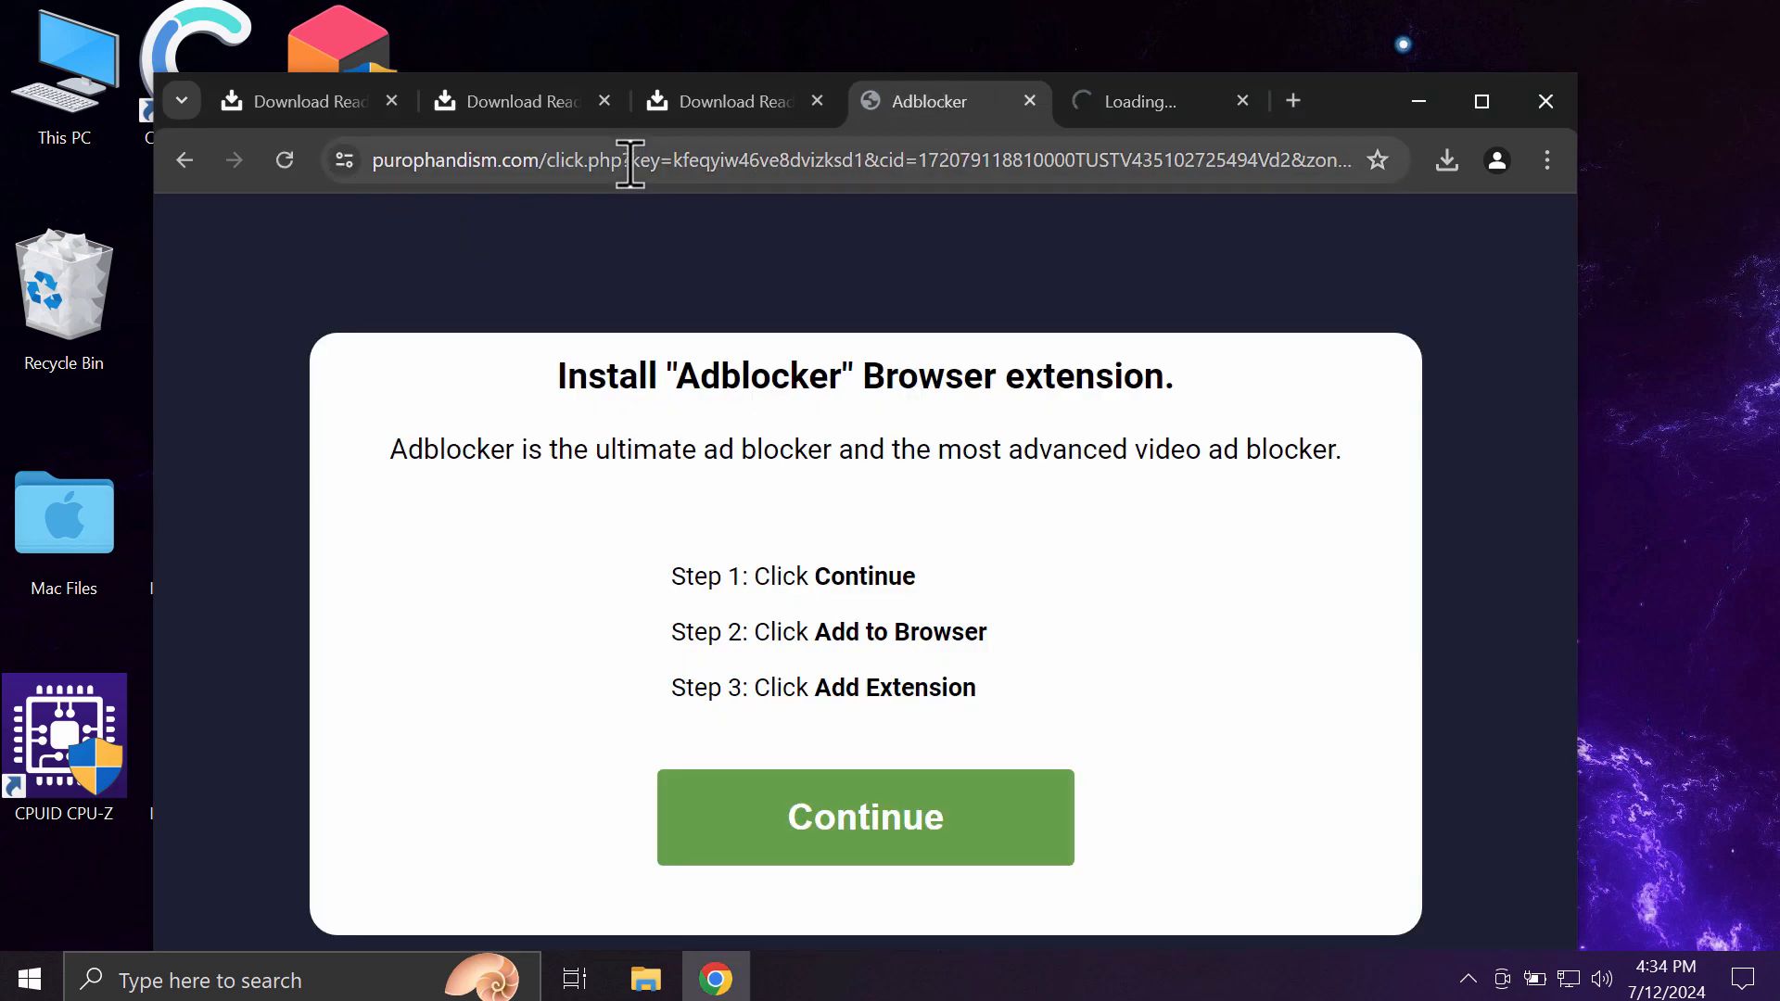
# Navigate the Adblocker tab away by entering combocleaner.com in the address bar
pyautogui.write('c')
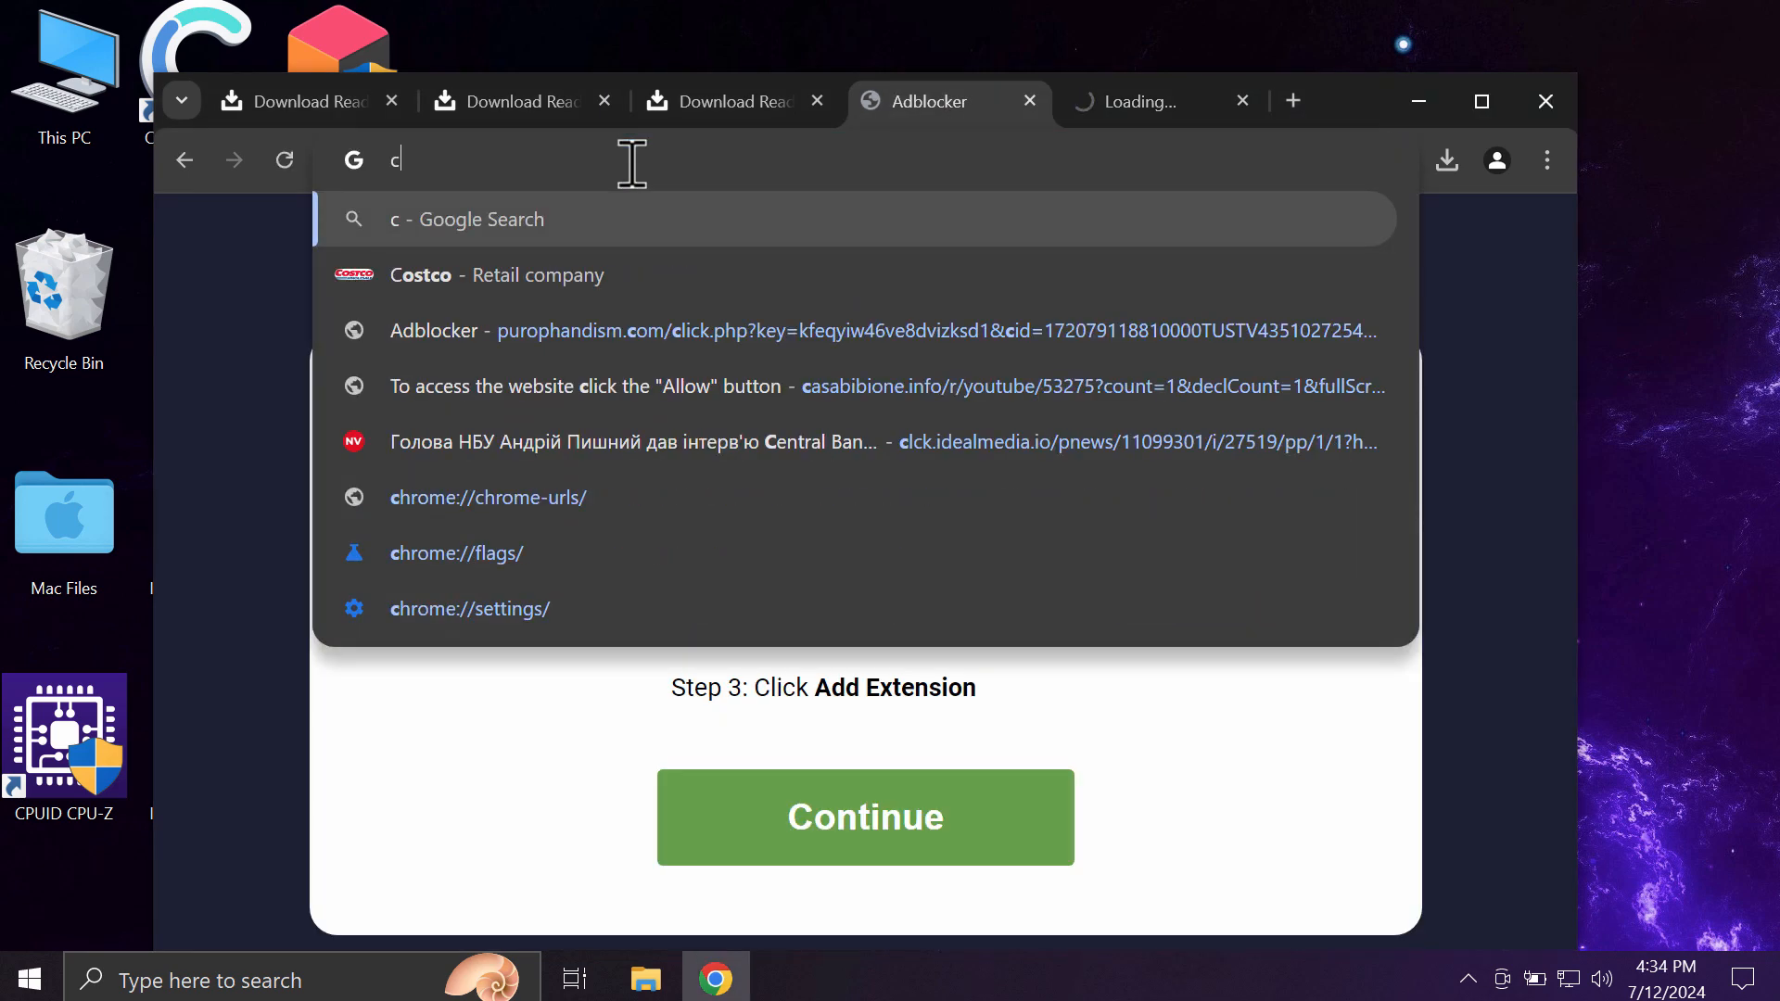
pyautogui.write('ombocleaner.com')
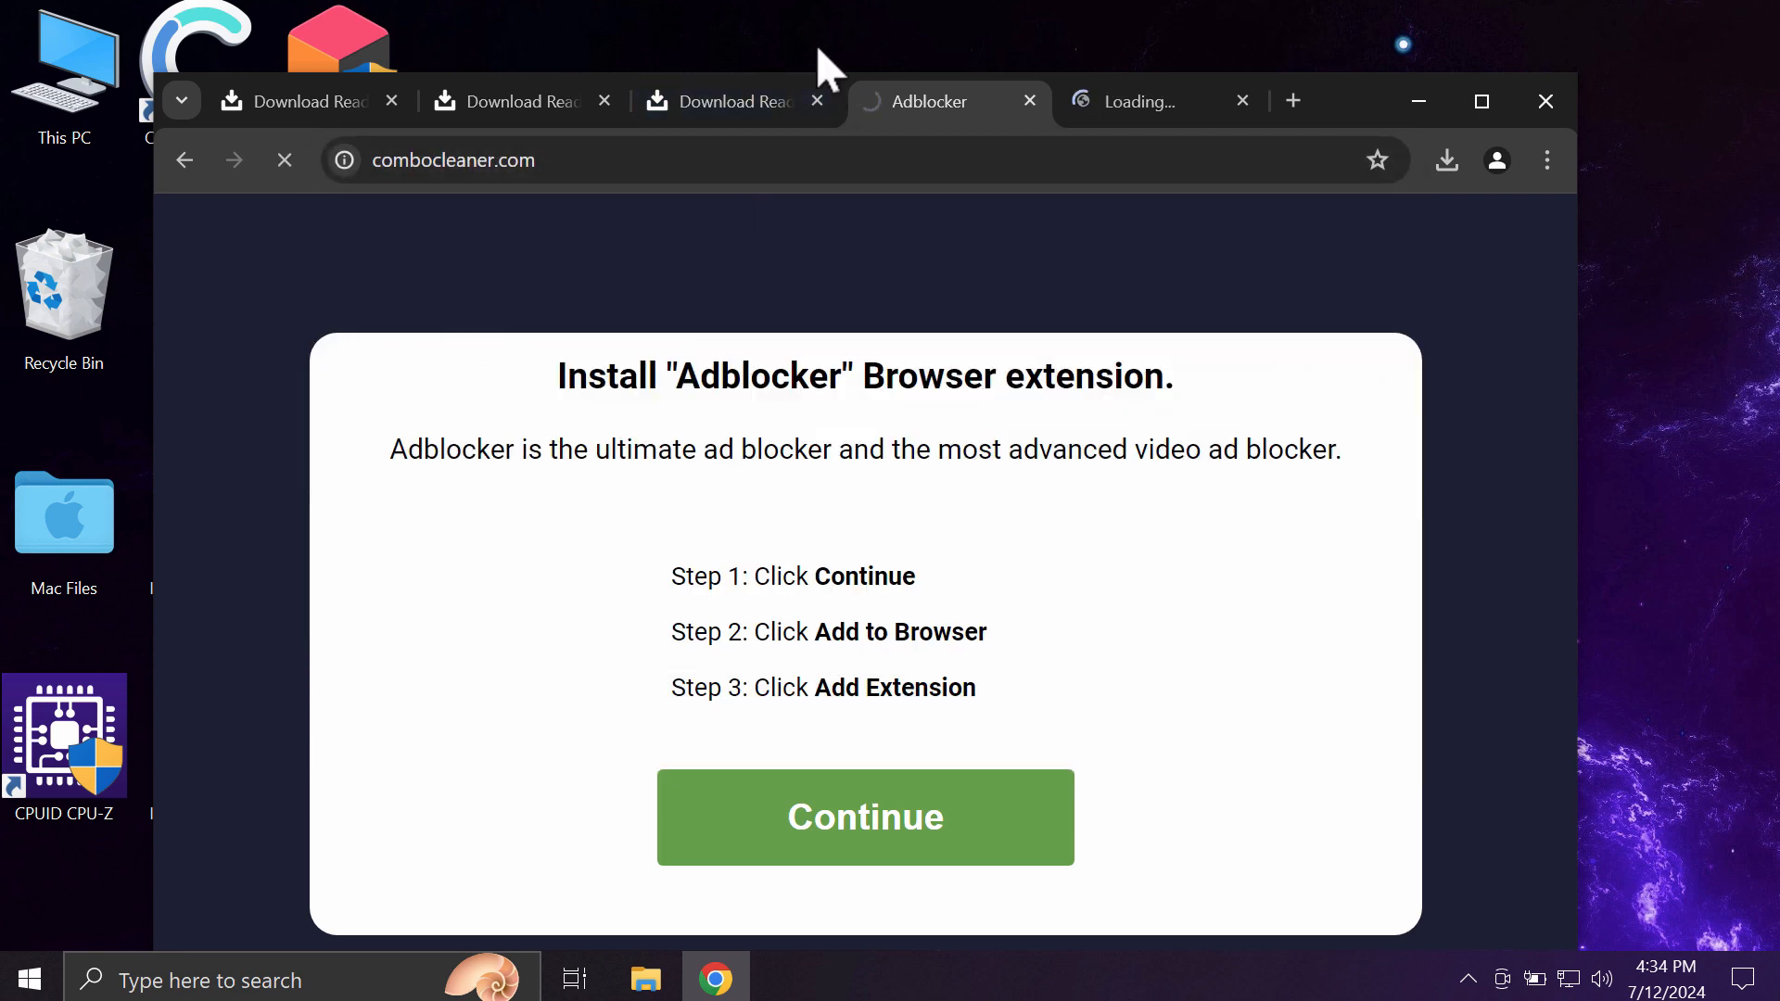
pyautogui.moveTo(1056, 108)
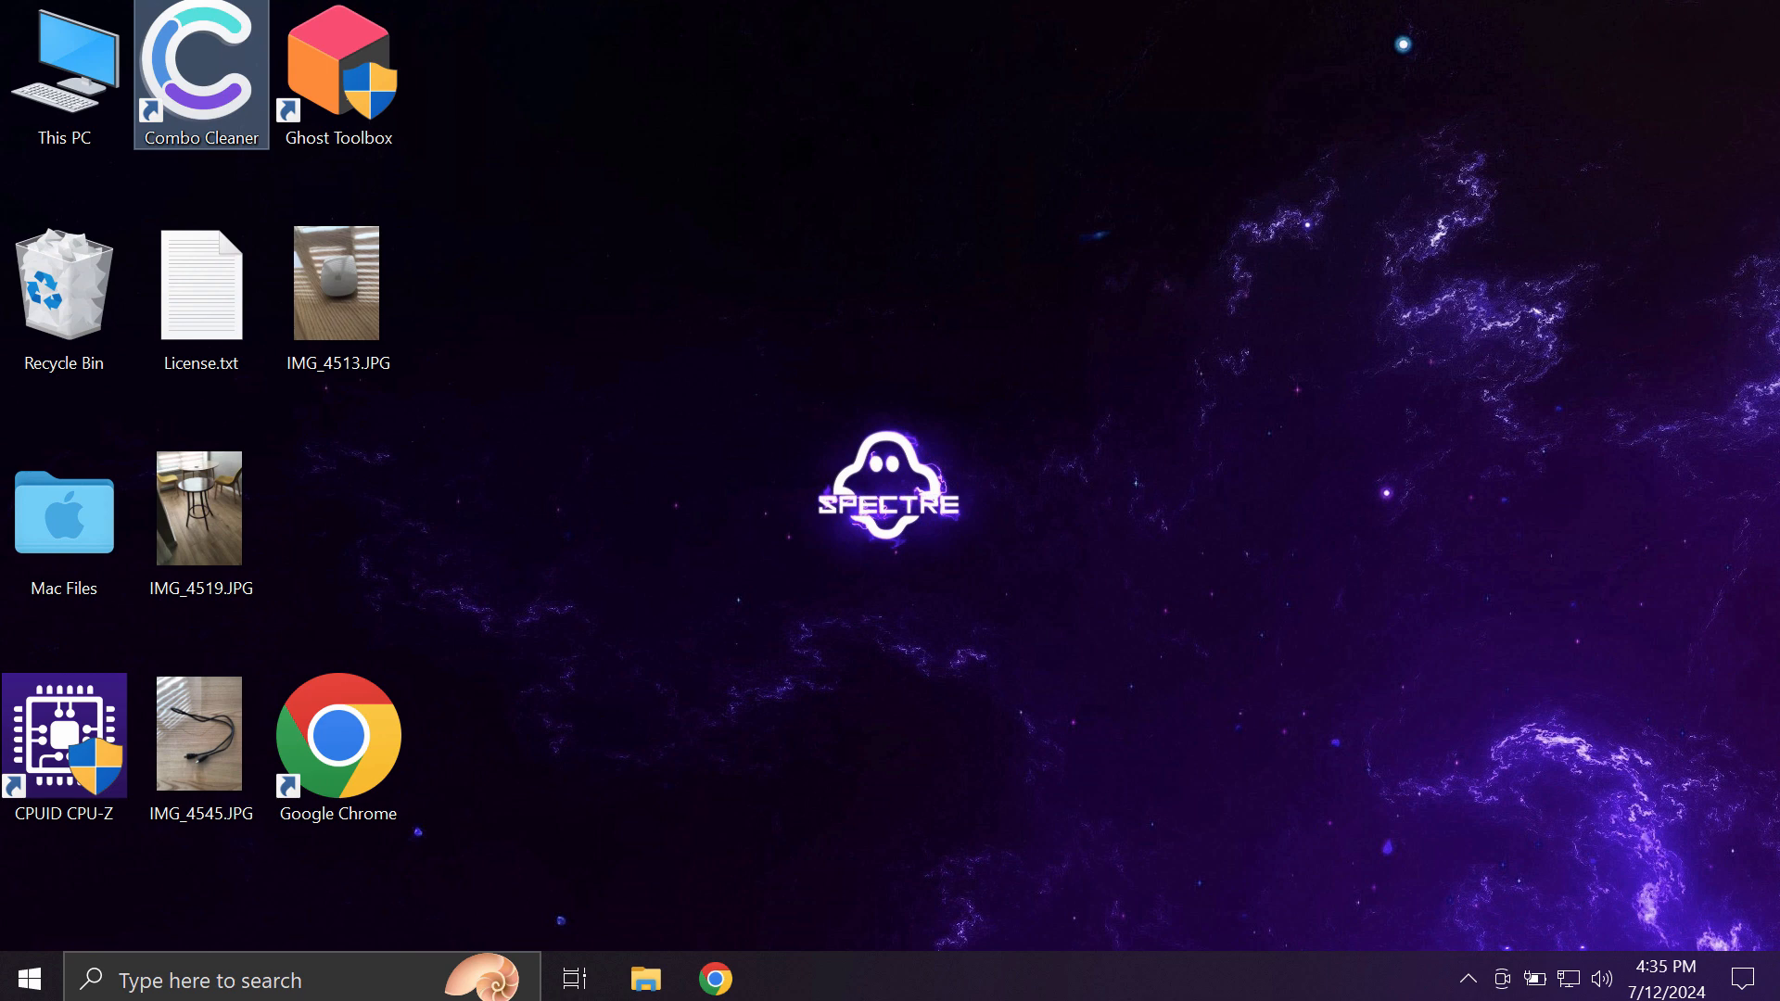
pyautogui.moveTo(201, 97)
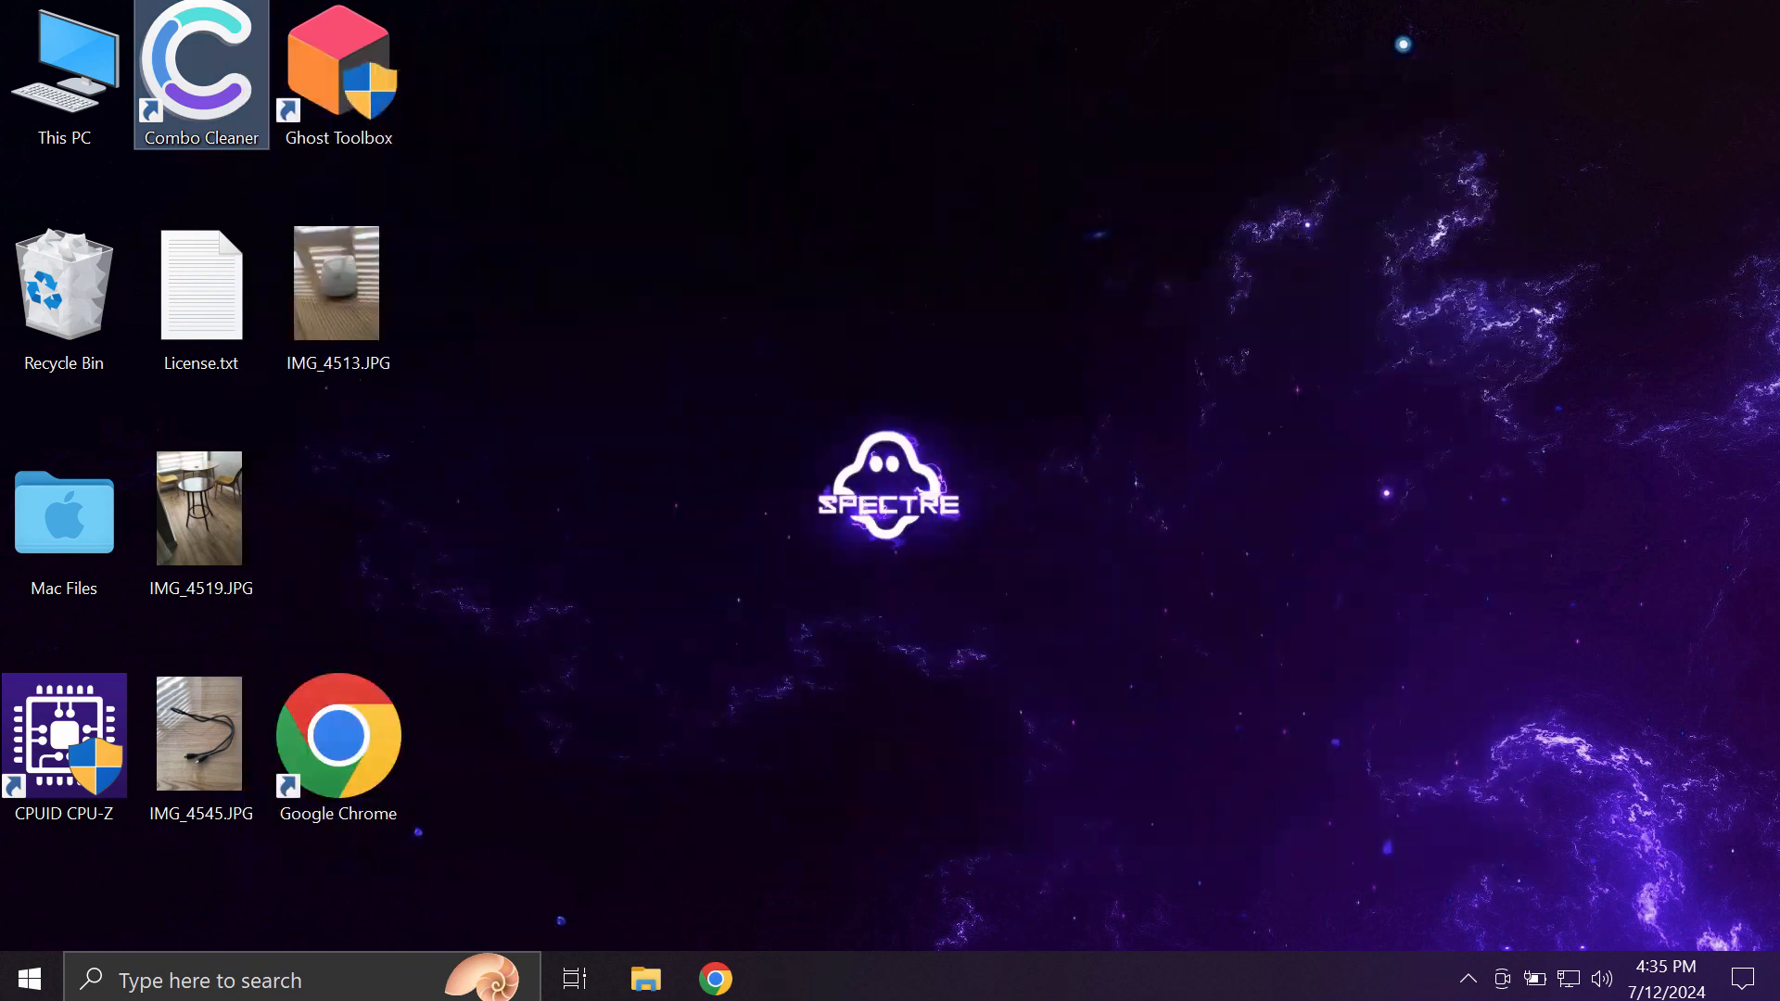
# Launch Combo Cleaner from its desktop shortcut, landing on the Dashboard
pyautogui.doubleClick(201, 68)
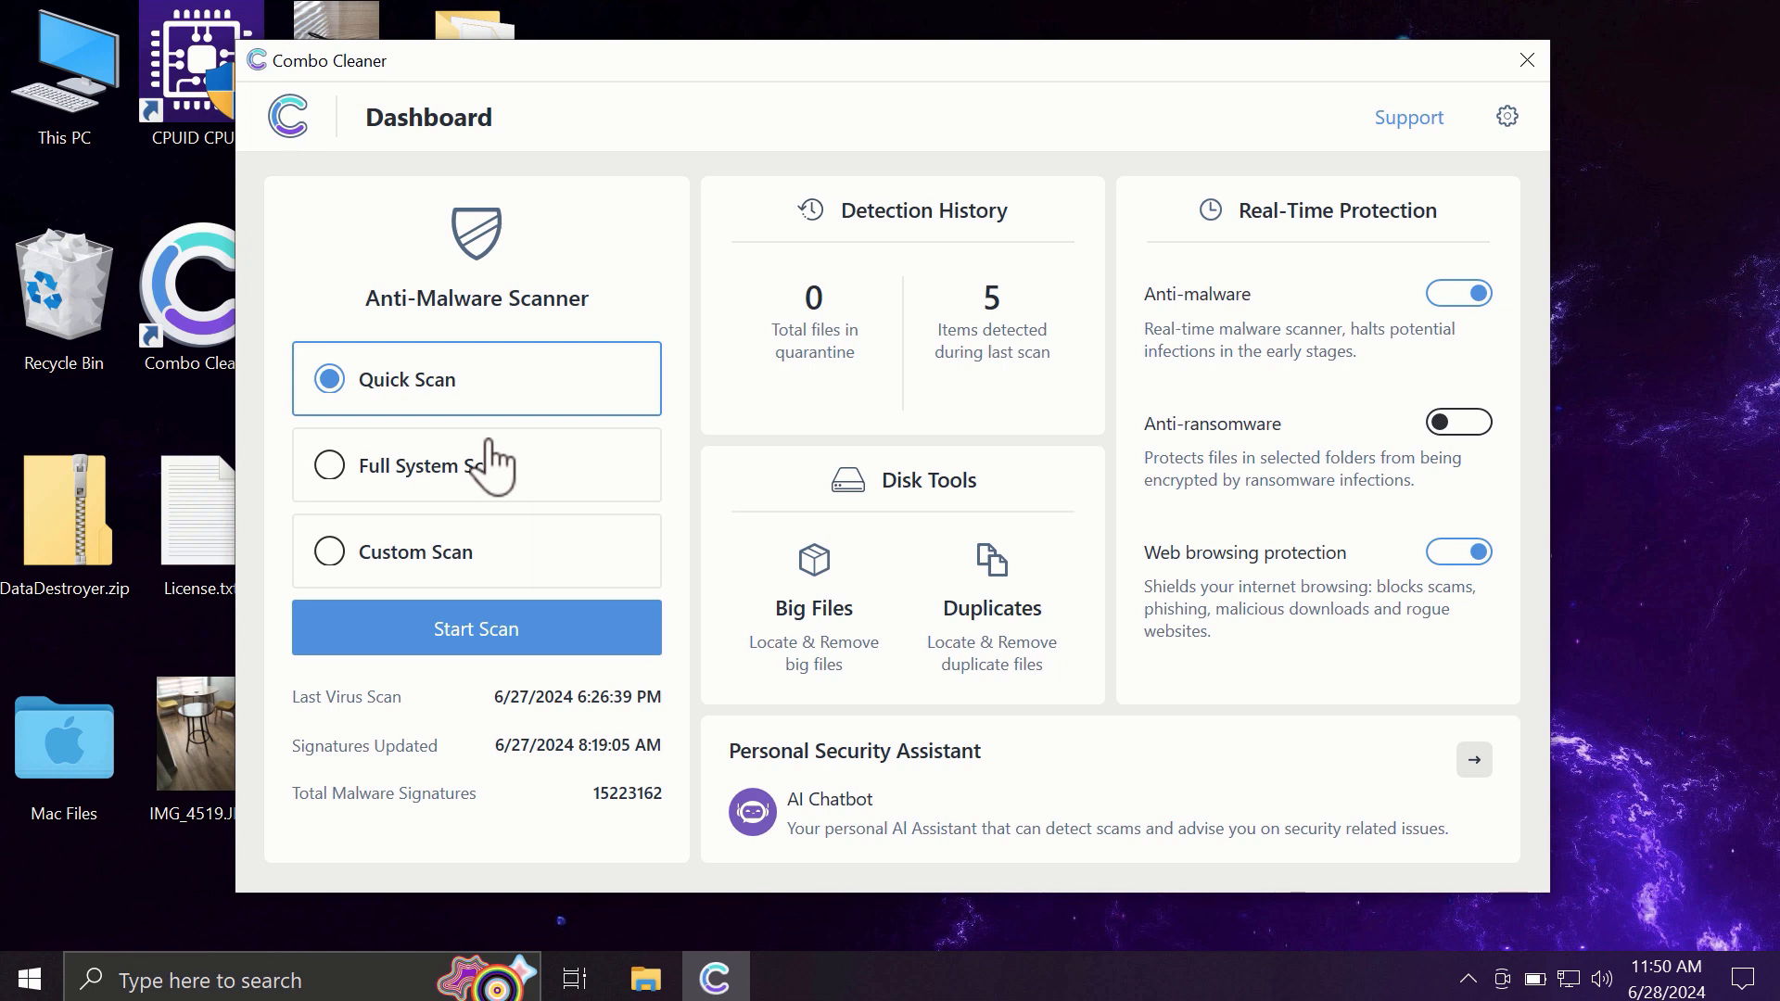
pyautogui.moveTo(447, 443)
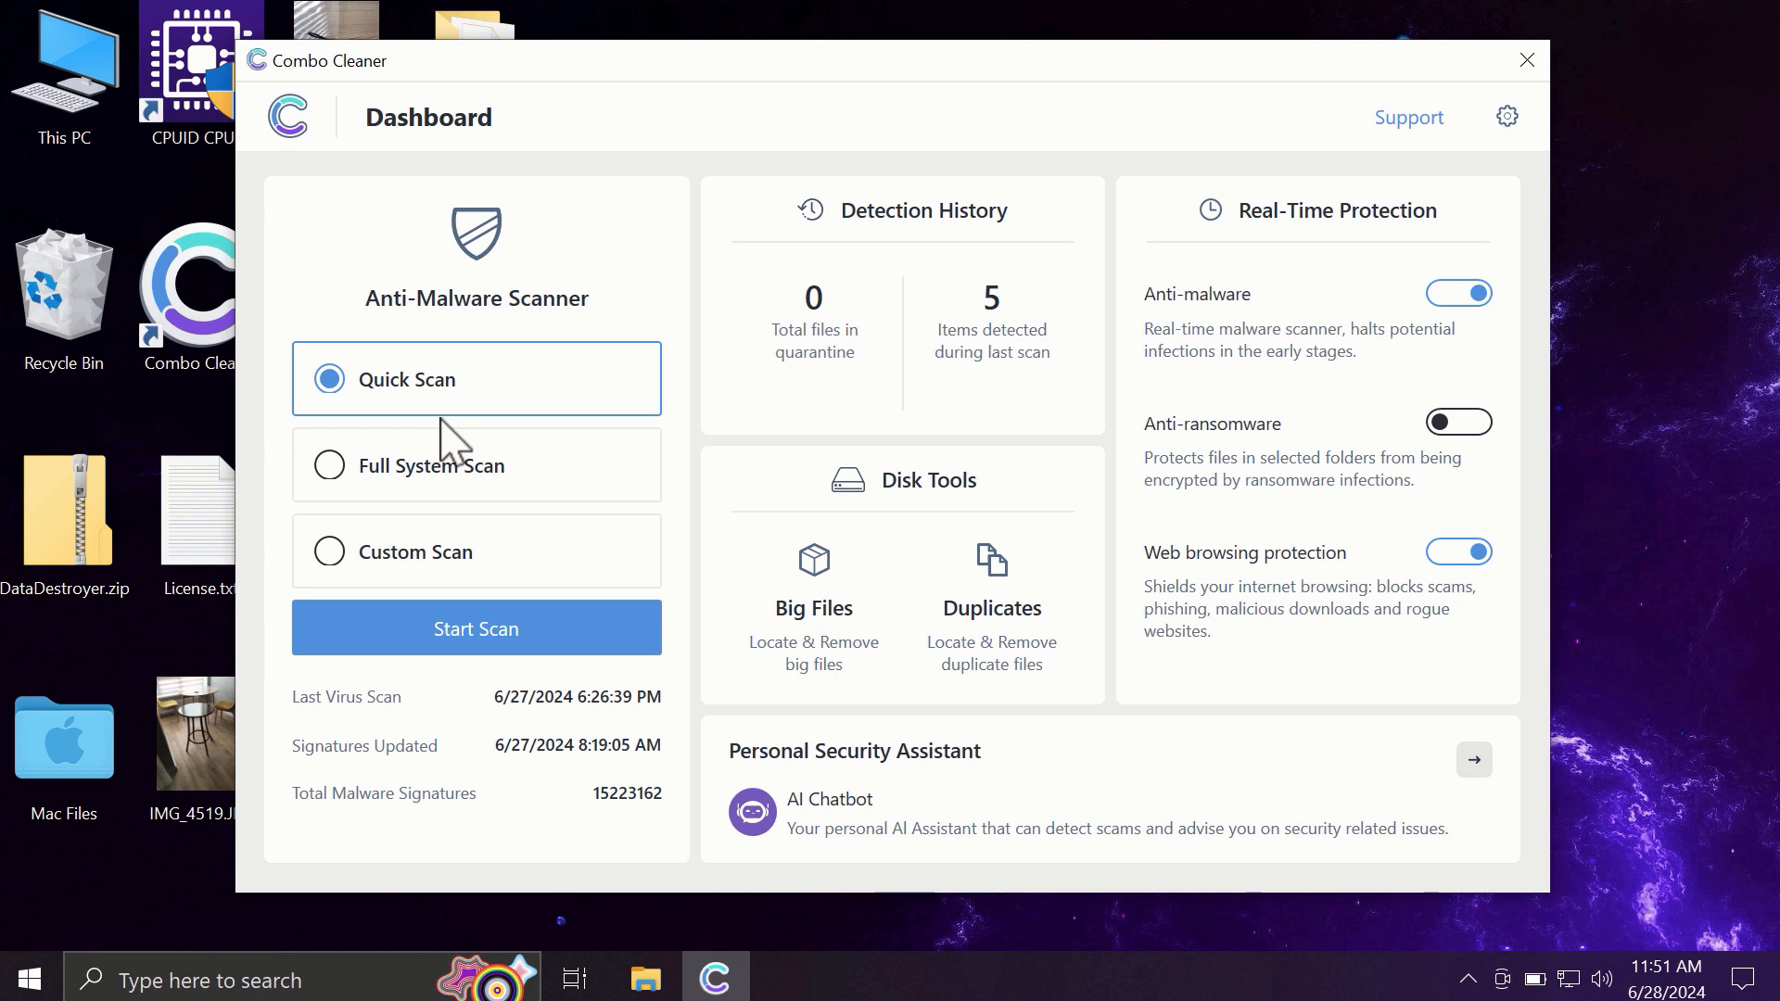
pyautogui.moveTo(616, 428)
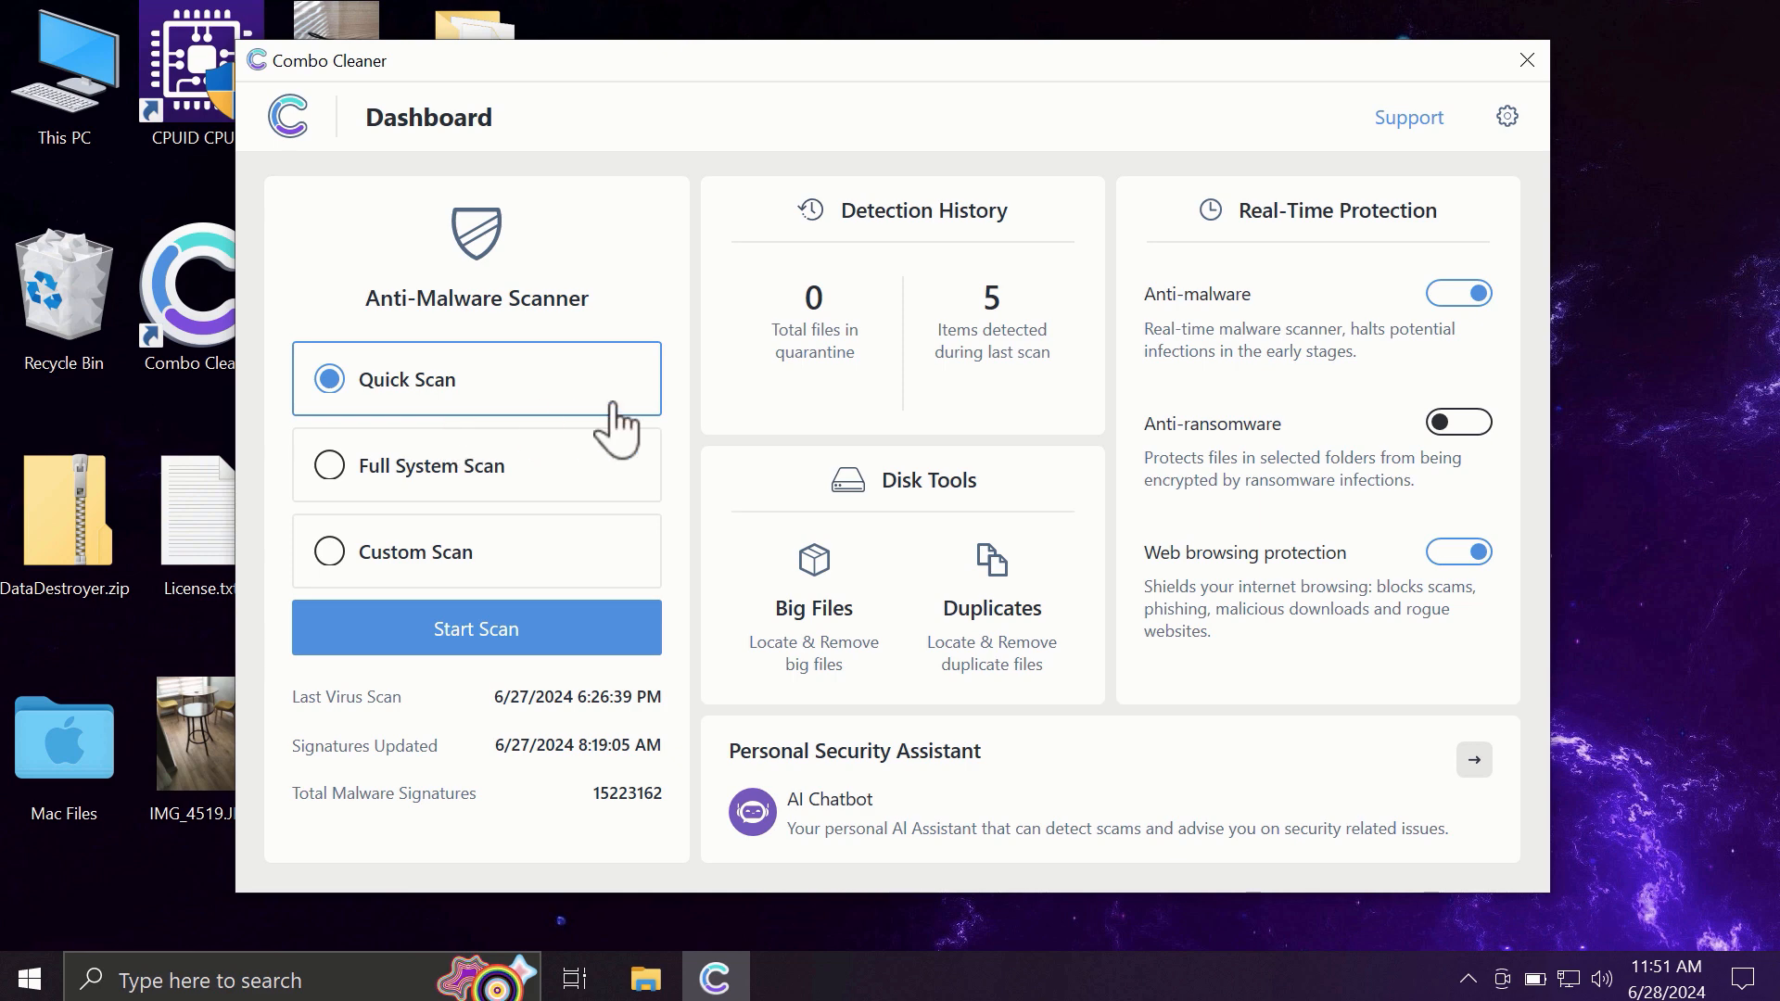
pyautogui.moveTo(610, 337)
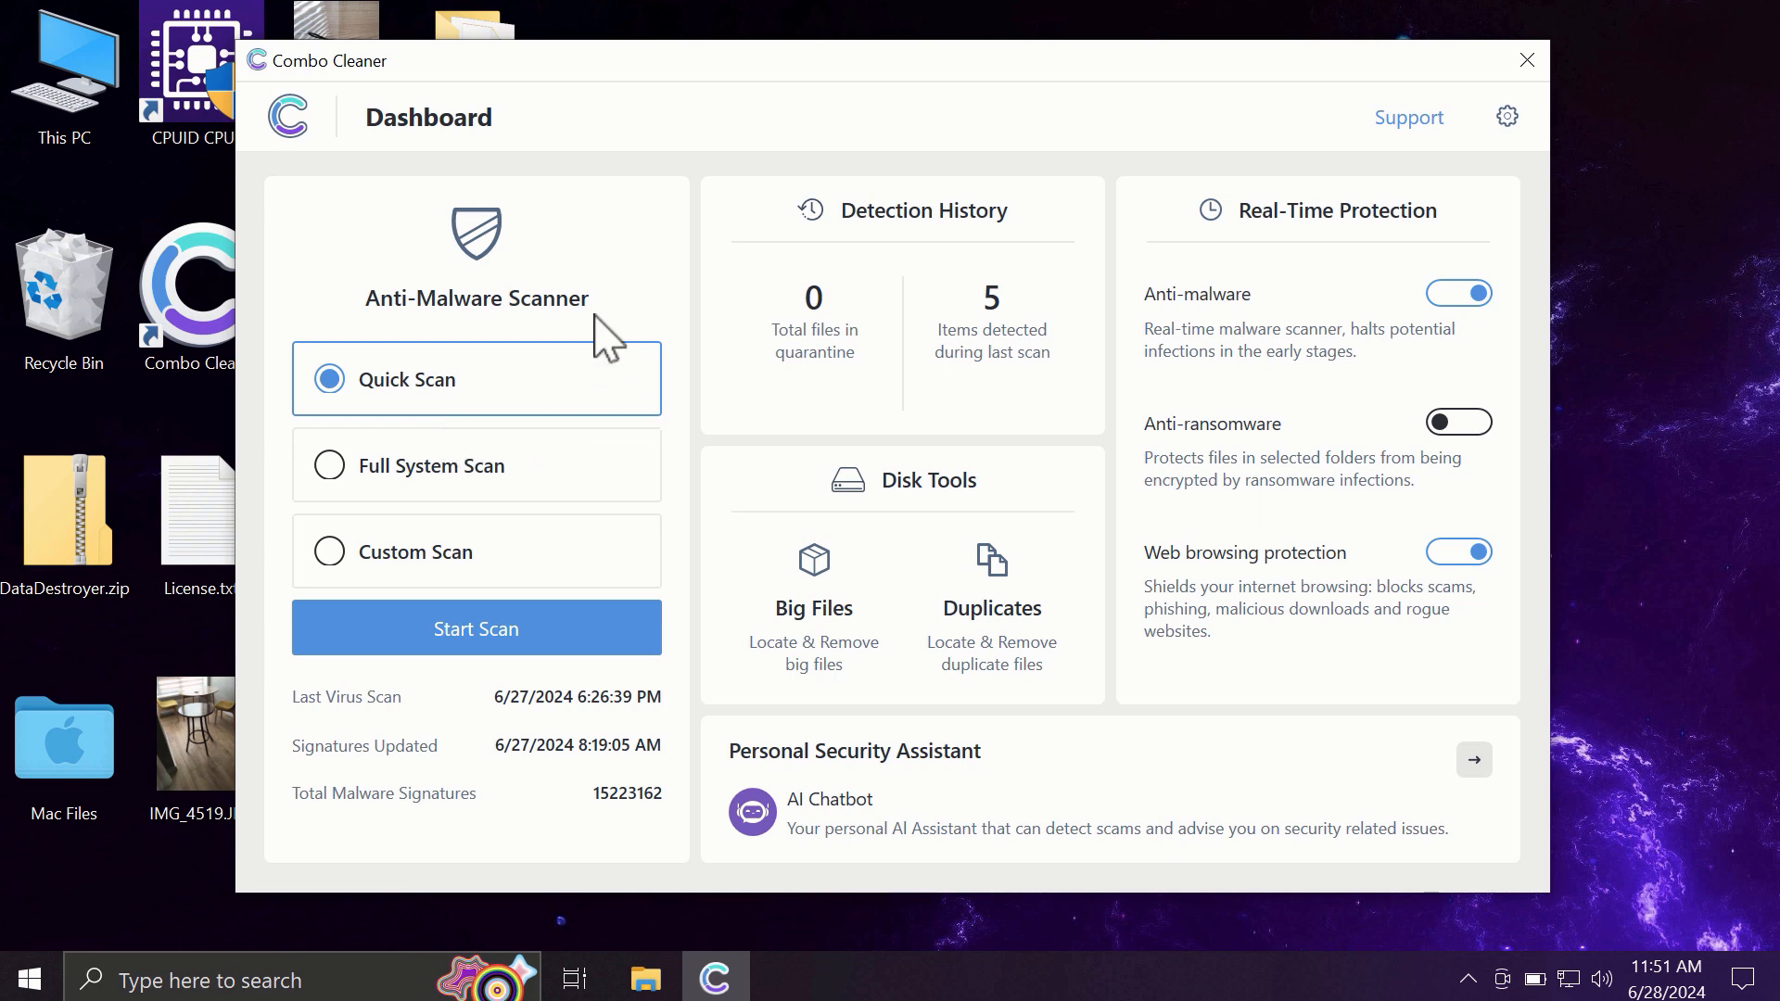
pyautogui.moveTo(489, 528)
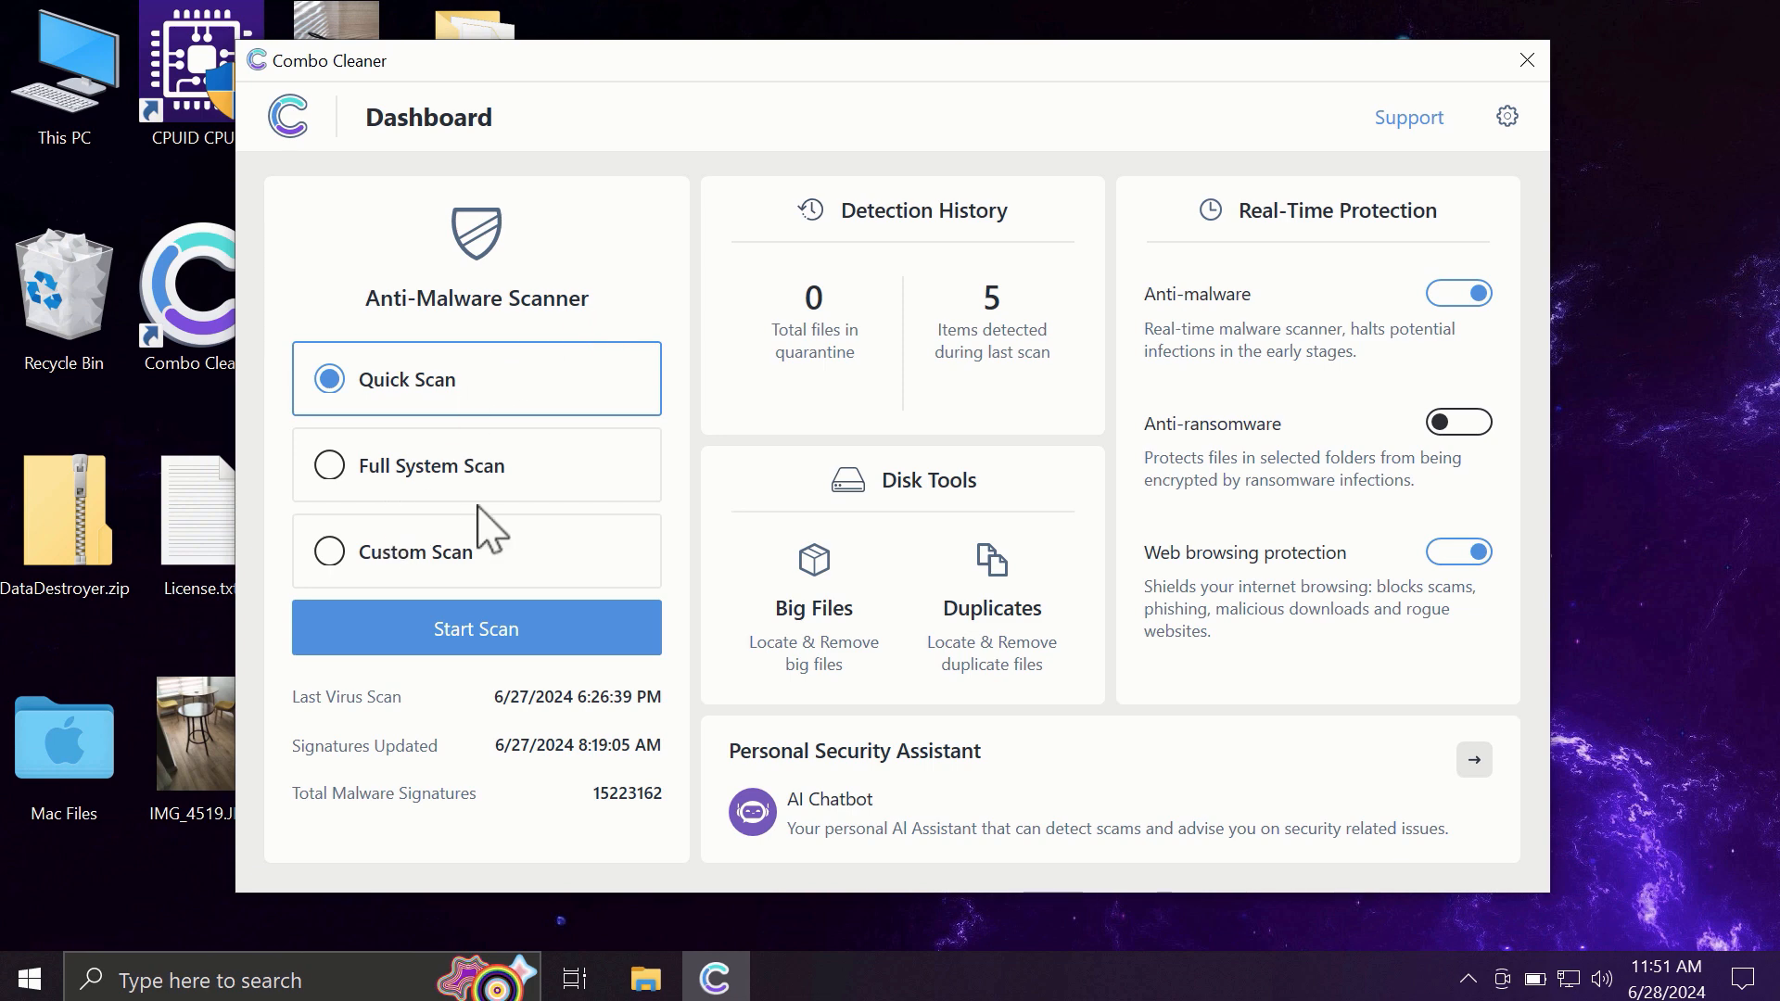
pyautogui.moveTo(407, 601)
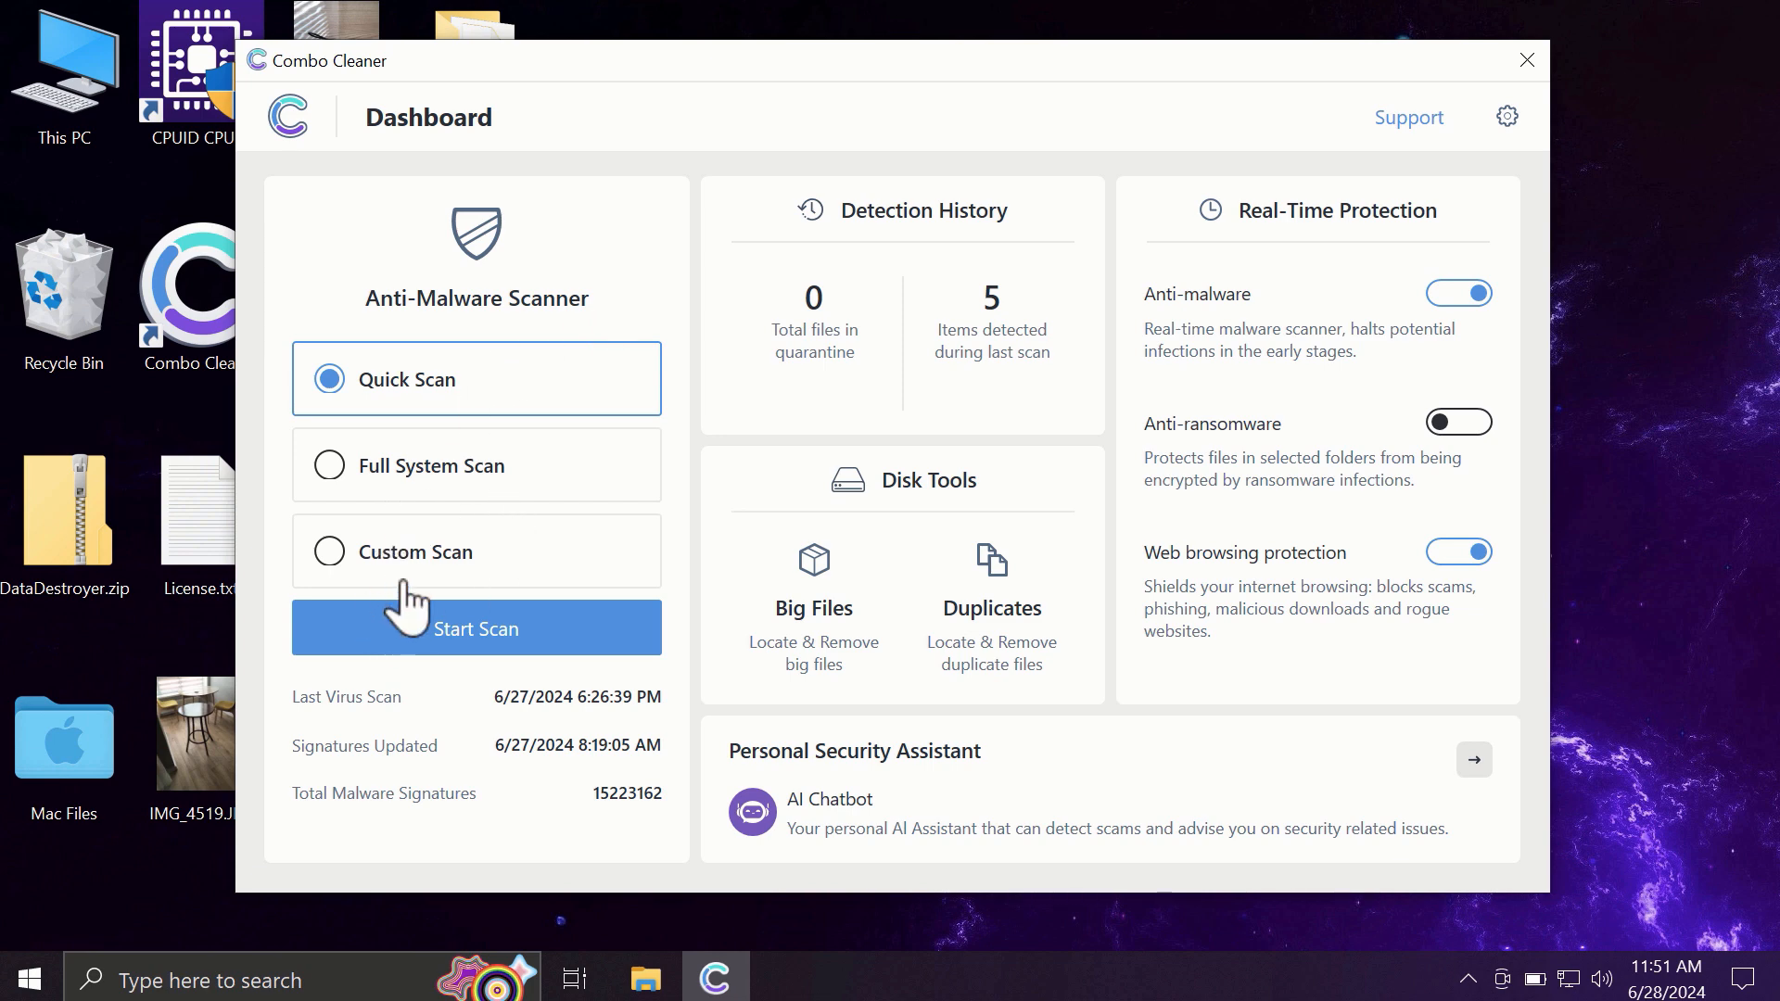
pyautogui.moveTo(408, 534)
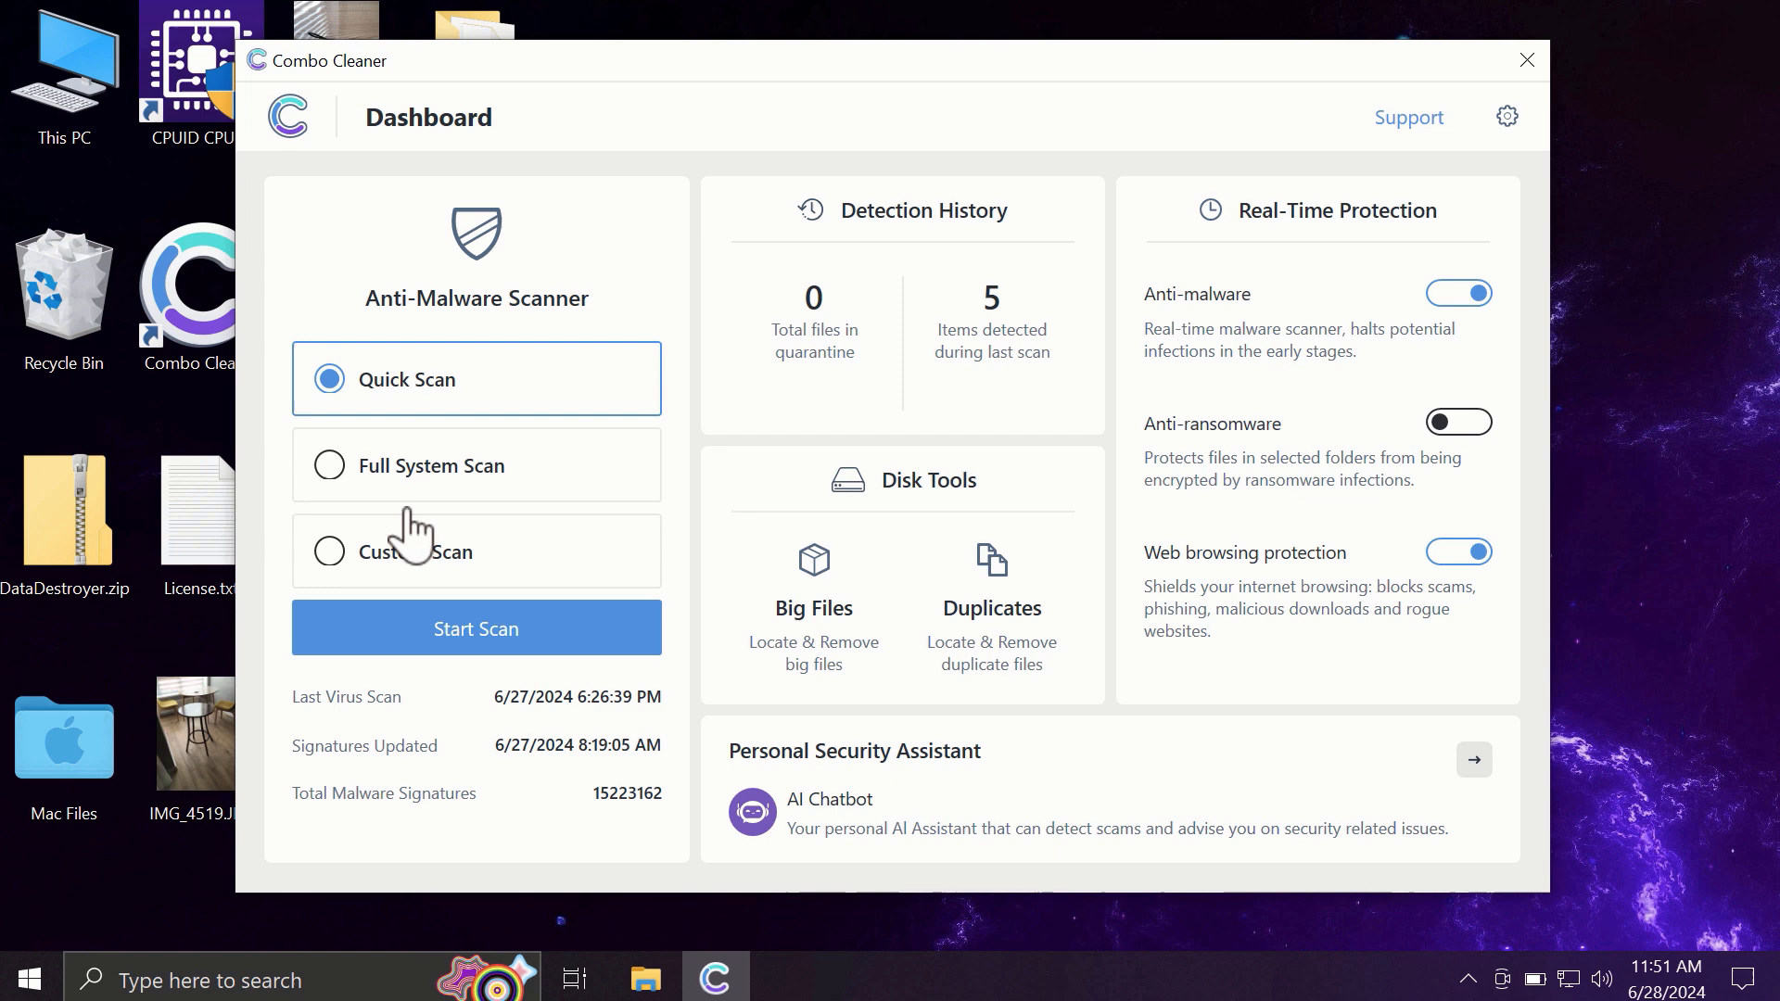
pyautogui.moveTo(468, 573)
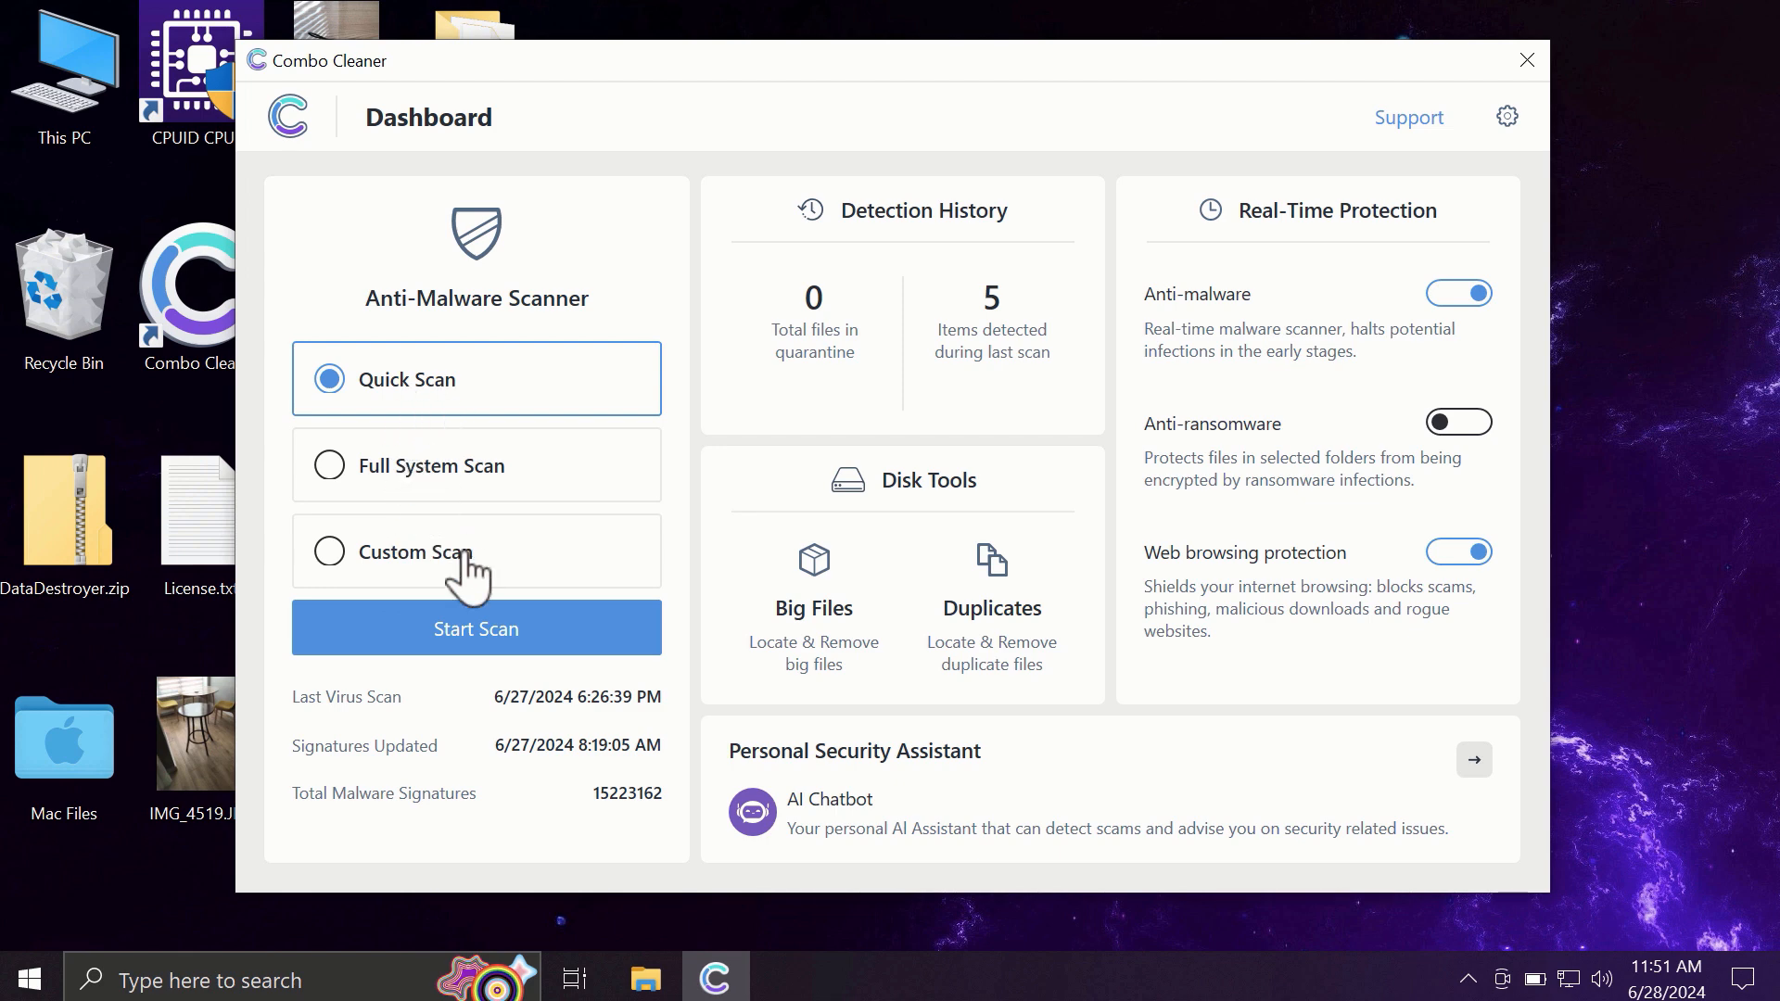
# Start a Quick Scan in the Anti-Malware Scanner
pyautogui.click(476, 629)
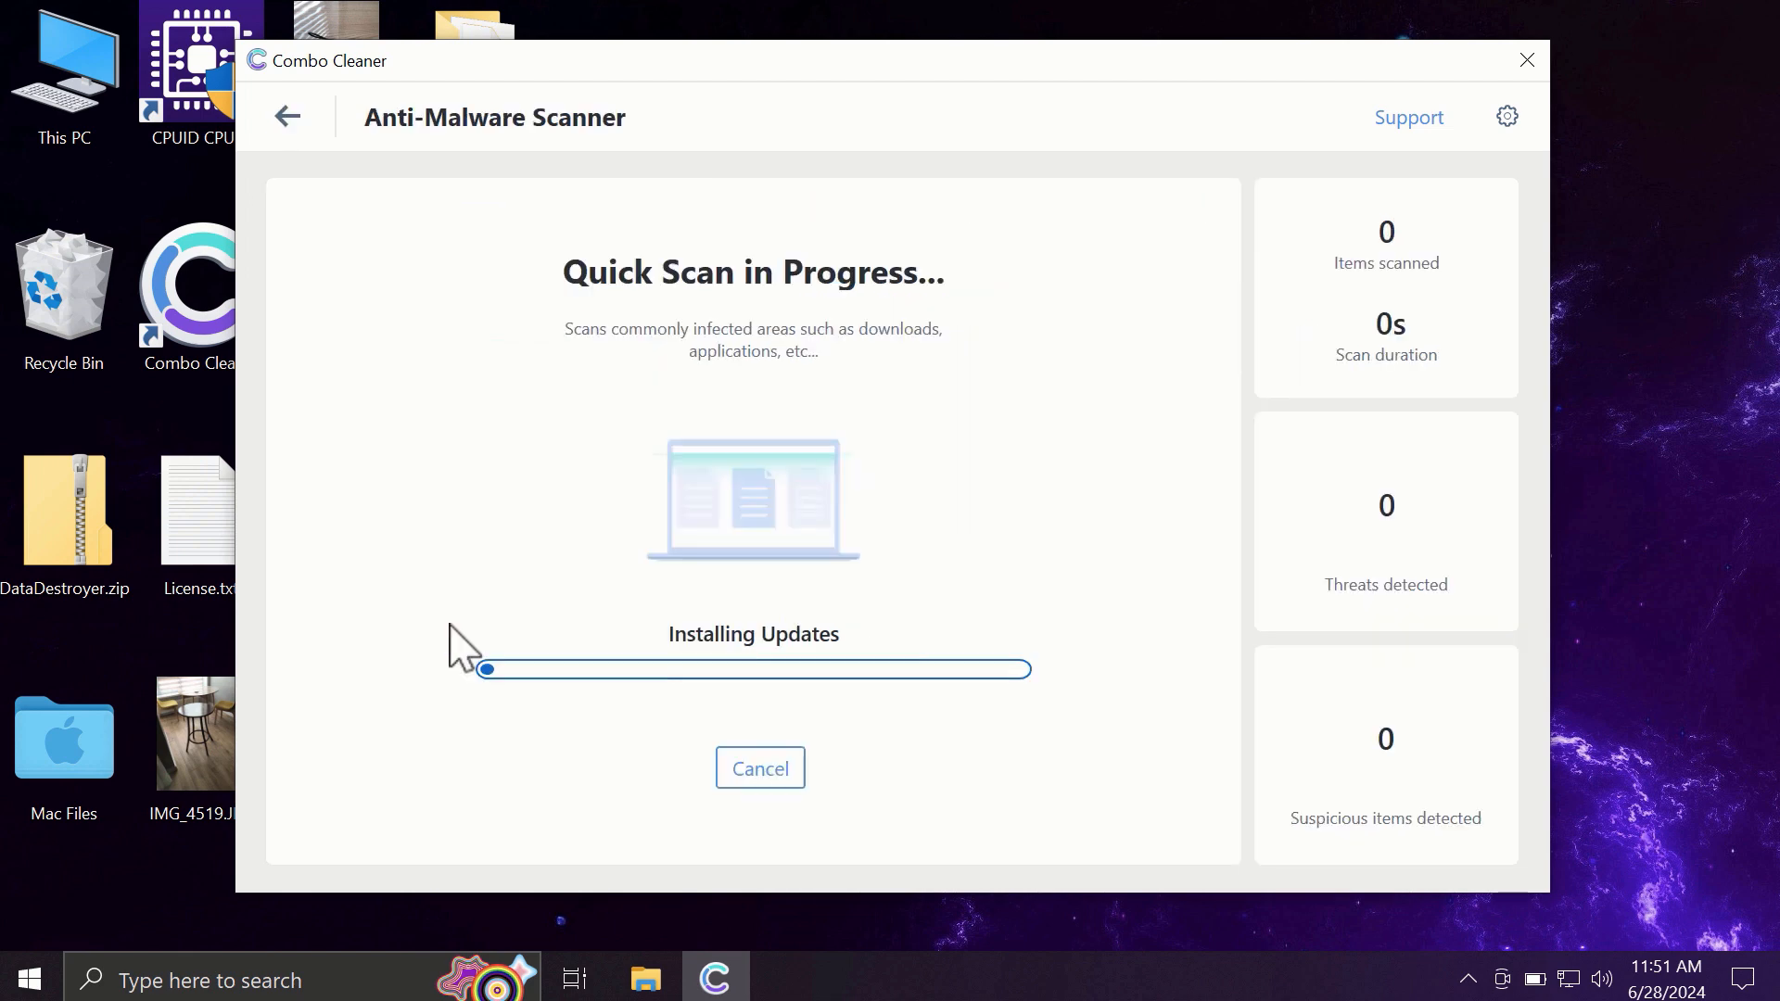
pyautogui.moveTo(458, 510)
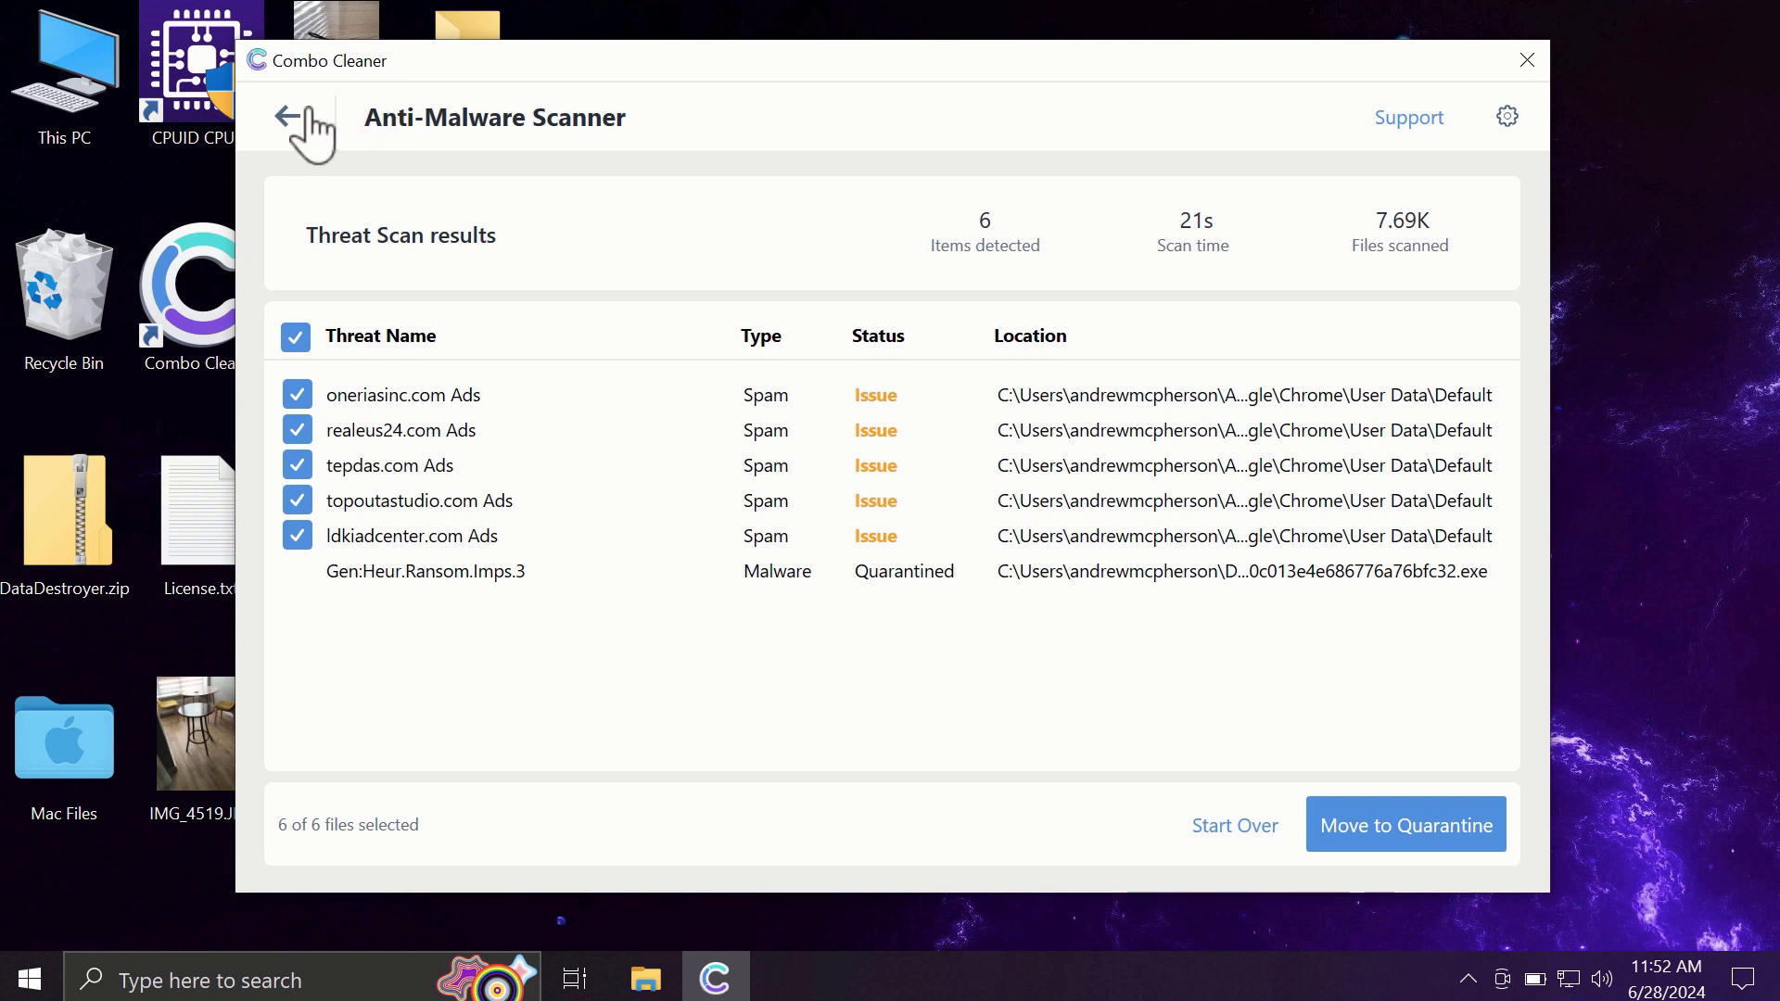
# Return from the scan results to the Dashboard showing 6 detected items
pyautogui.click(301, 117)
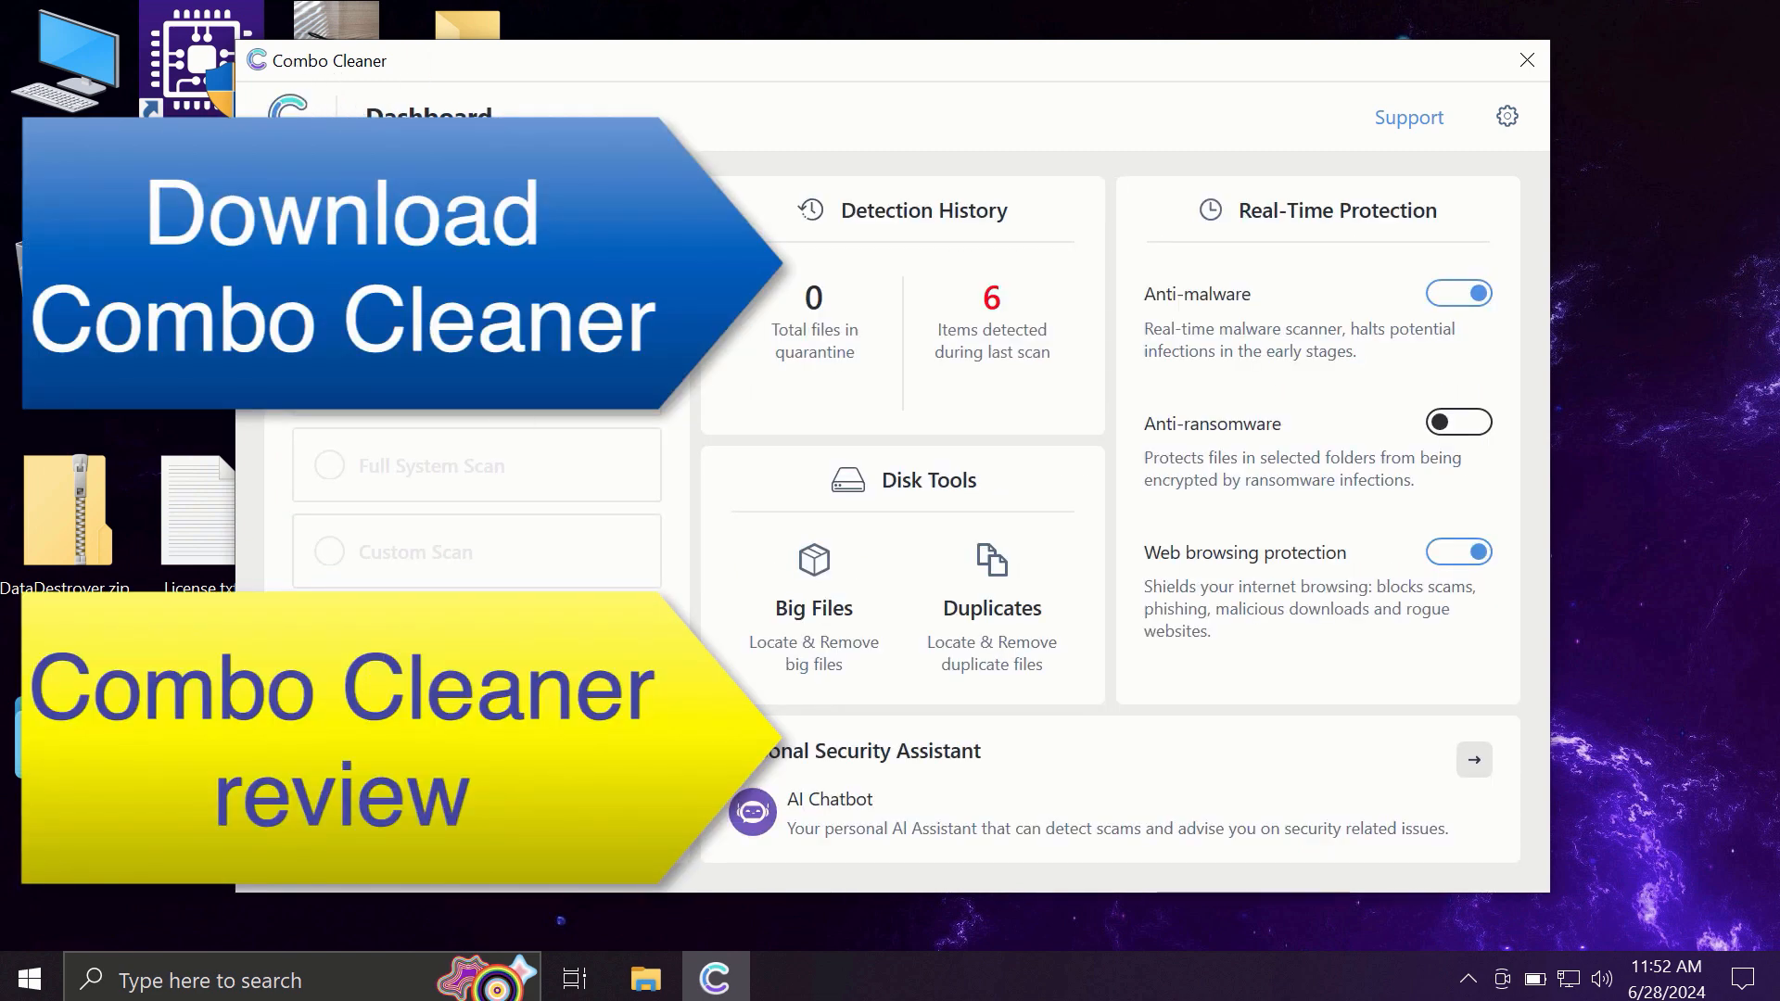